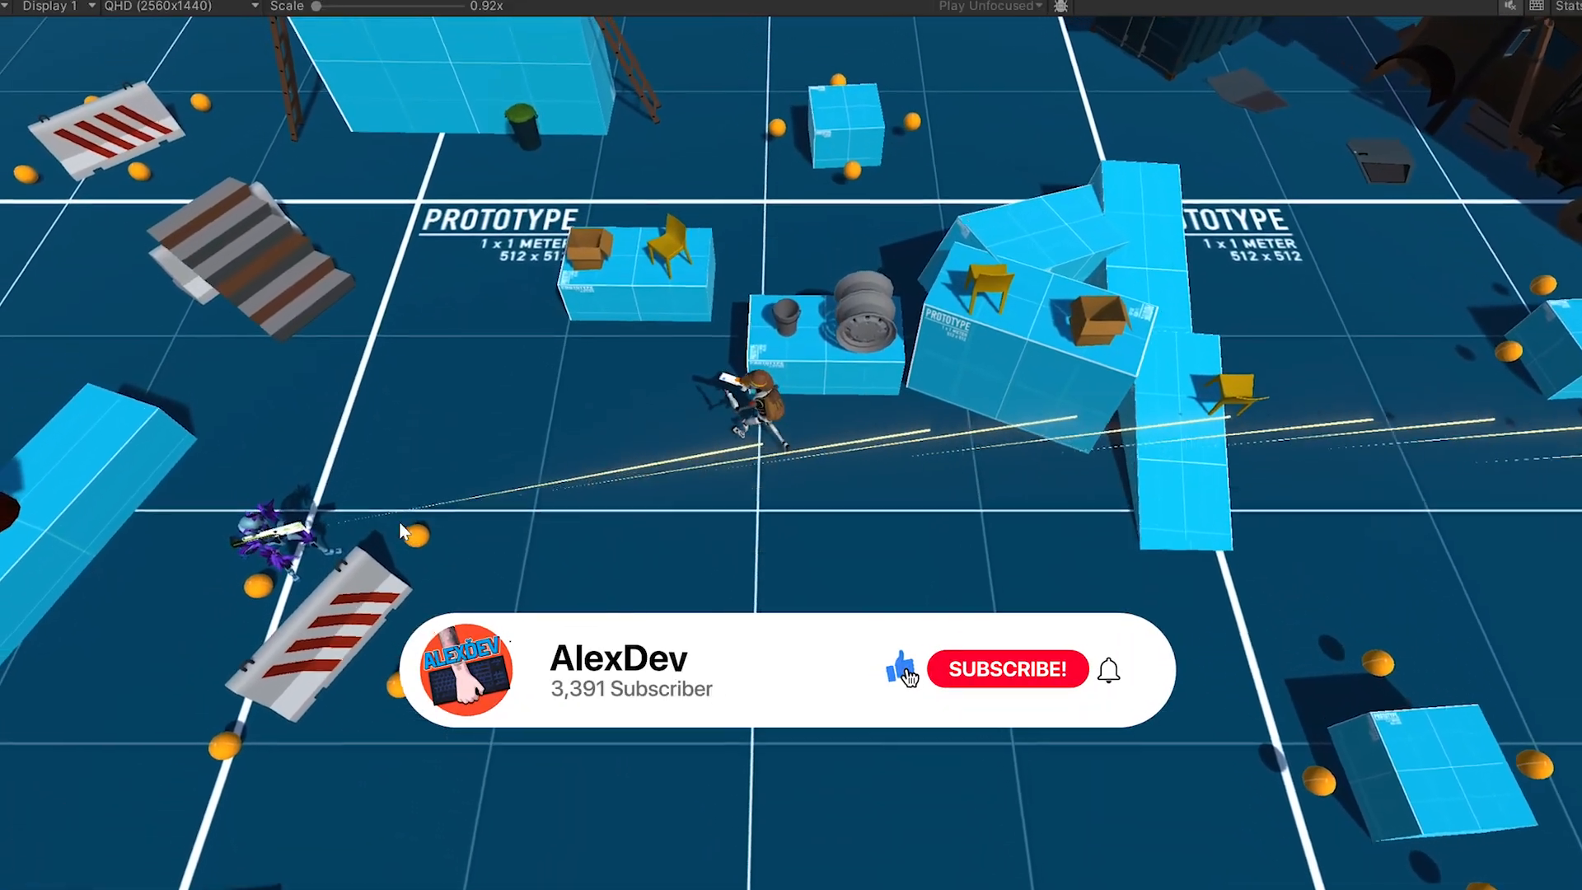
# - Enter Play mode and follow the cannon-armed robot enemy across the arena
pyautogui.click(1008, 669)
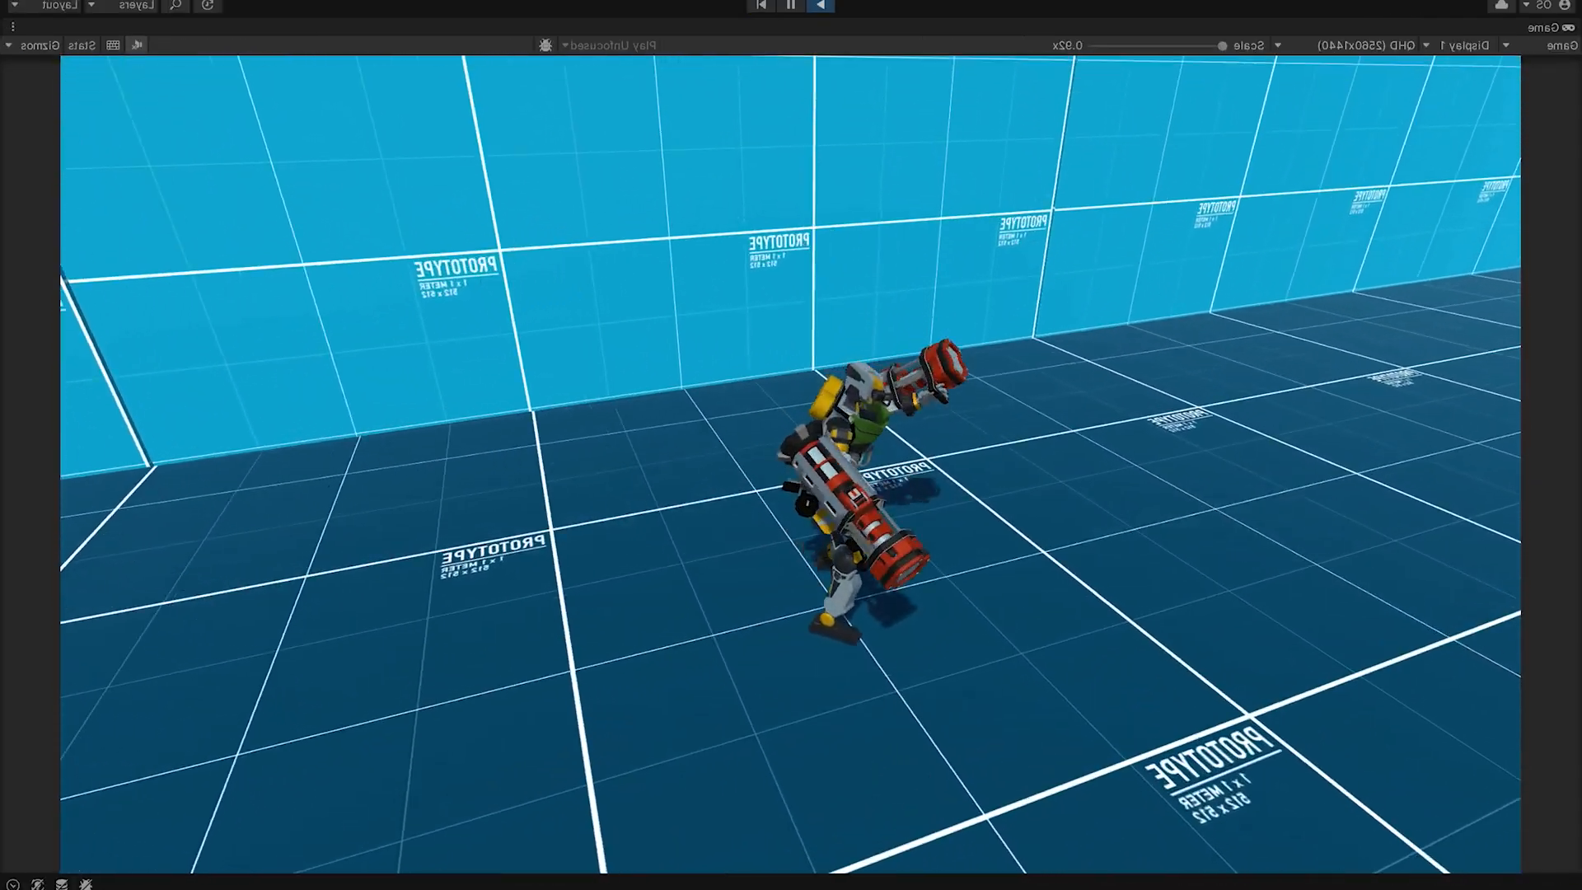
# - Frame the purple-spiked melee dummy enemy beside the blue crates in the Scene view
pyautogui.click(762, 6)
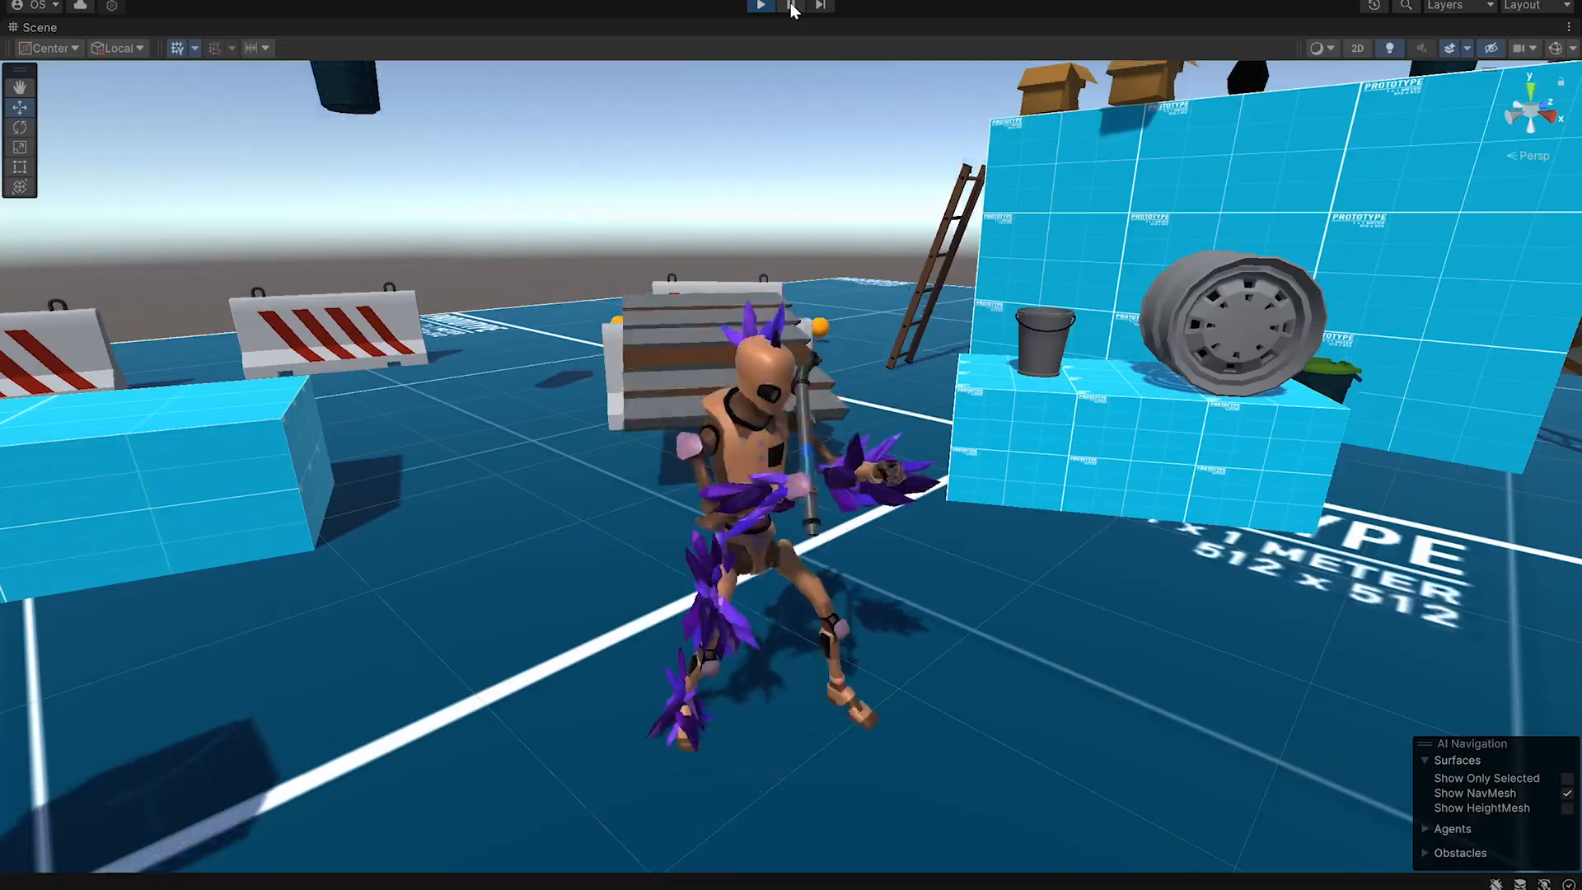
pyautogui.click(763, 7)
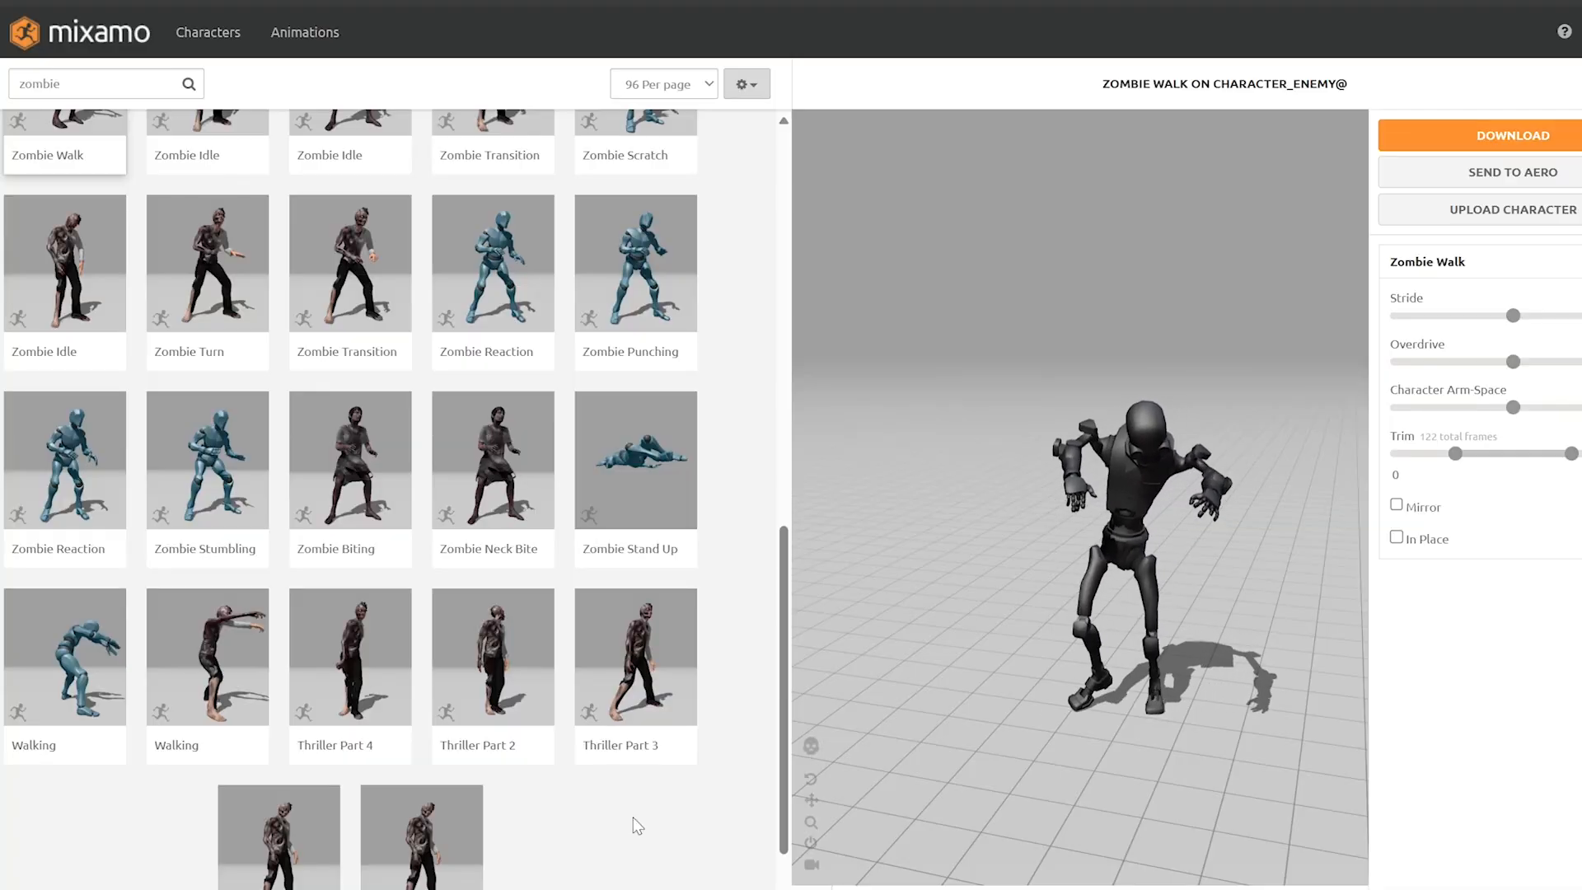
pyautogui.click(206, 294)
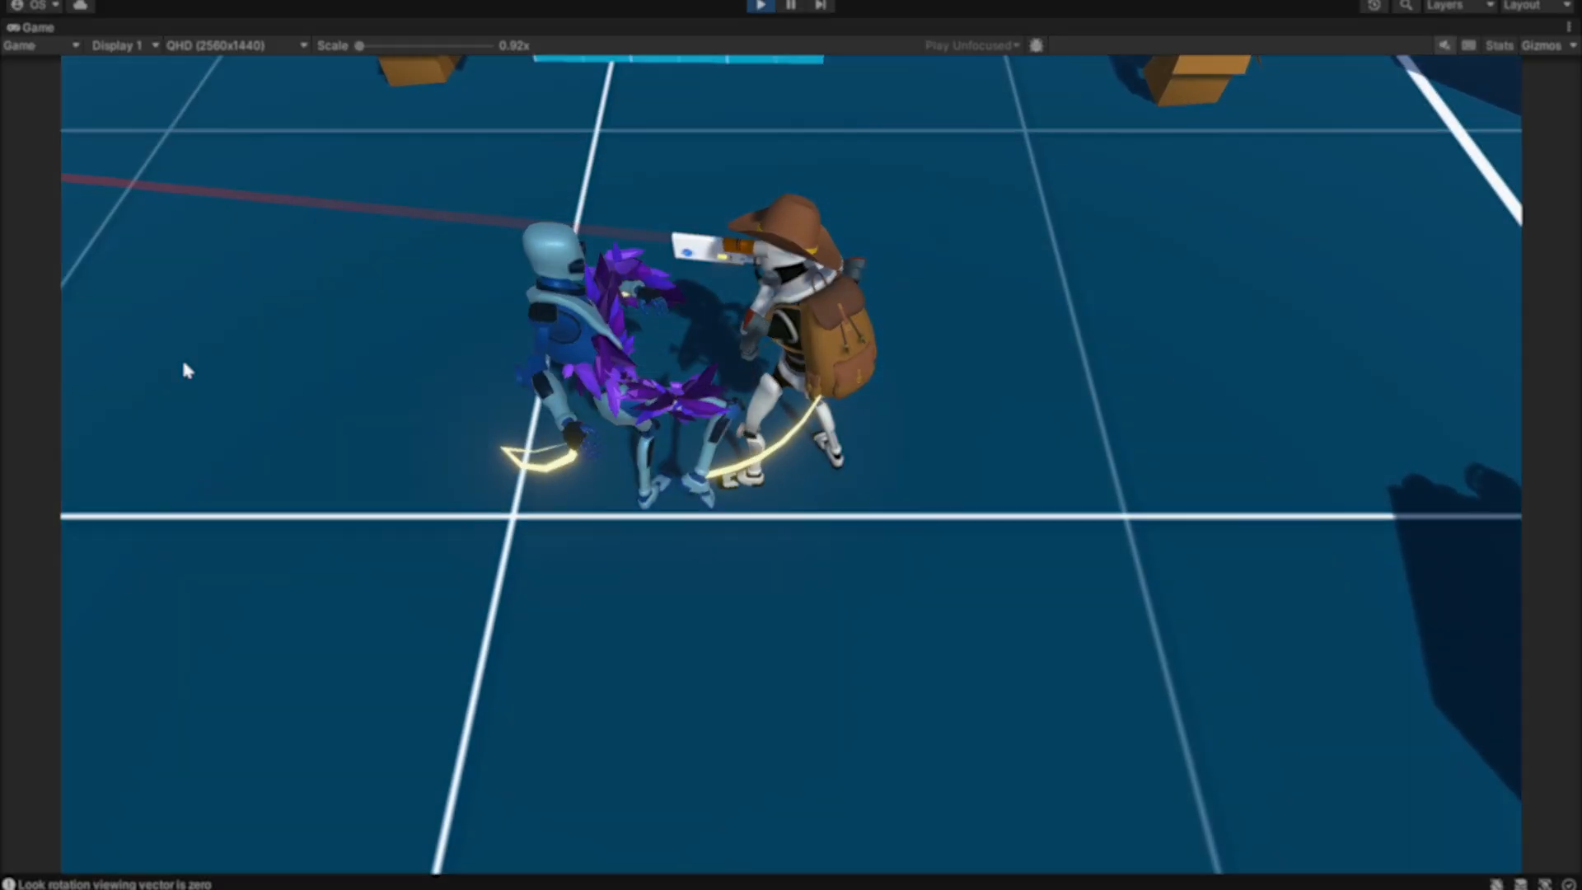
# - Watch the blue-armored enemy's dodge and glowing lunge attack, toggling between Game and Scene views
pyautogui.click(20, 26)
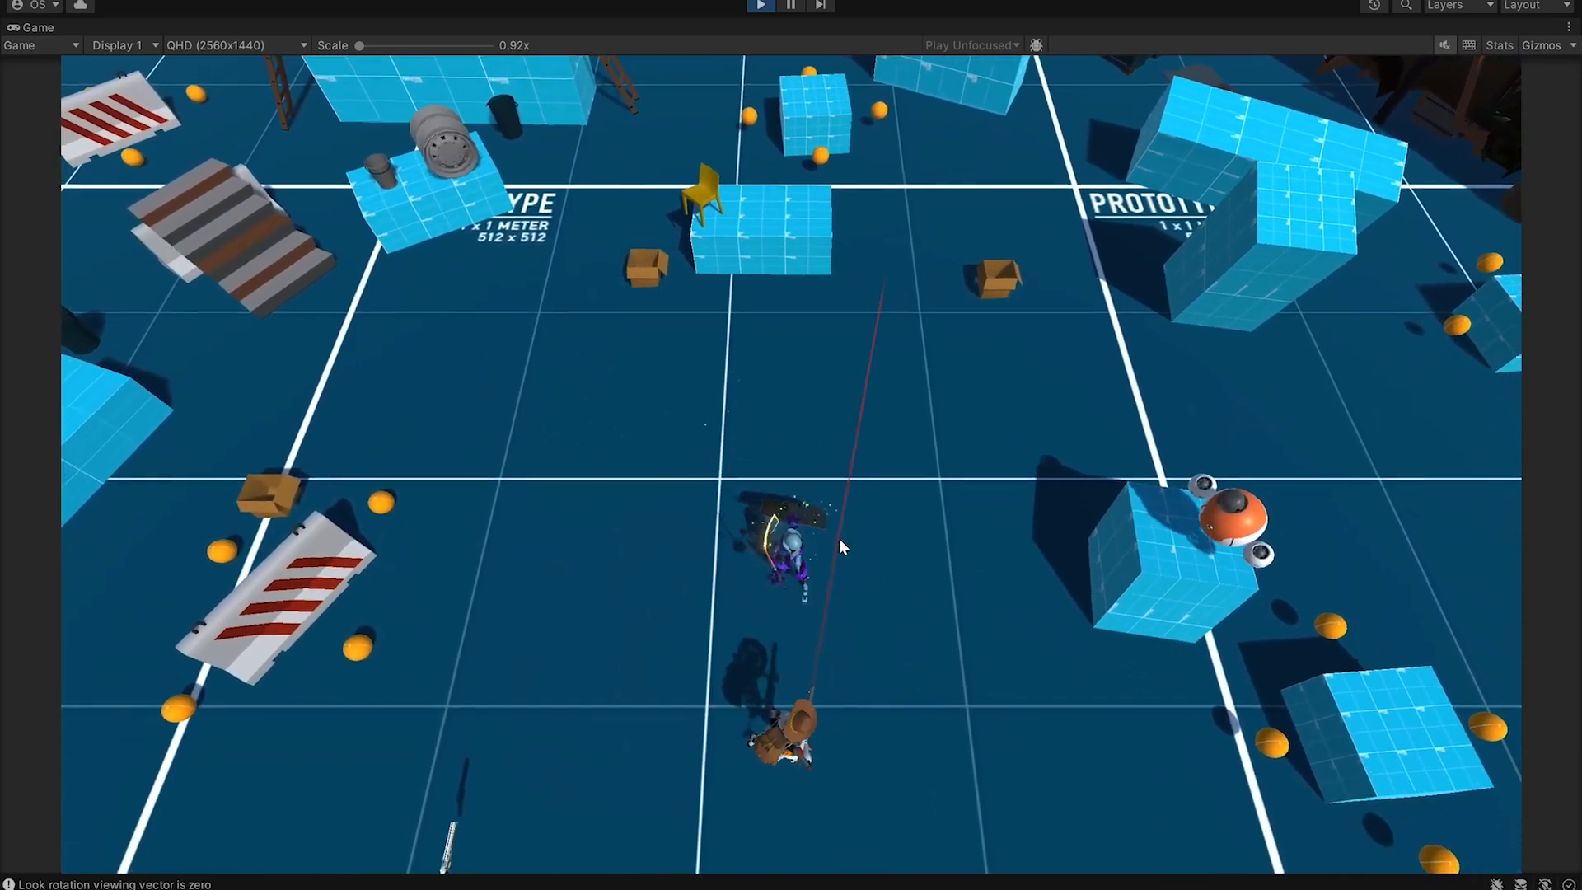
pyautogui.click(20, 26)
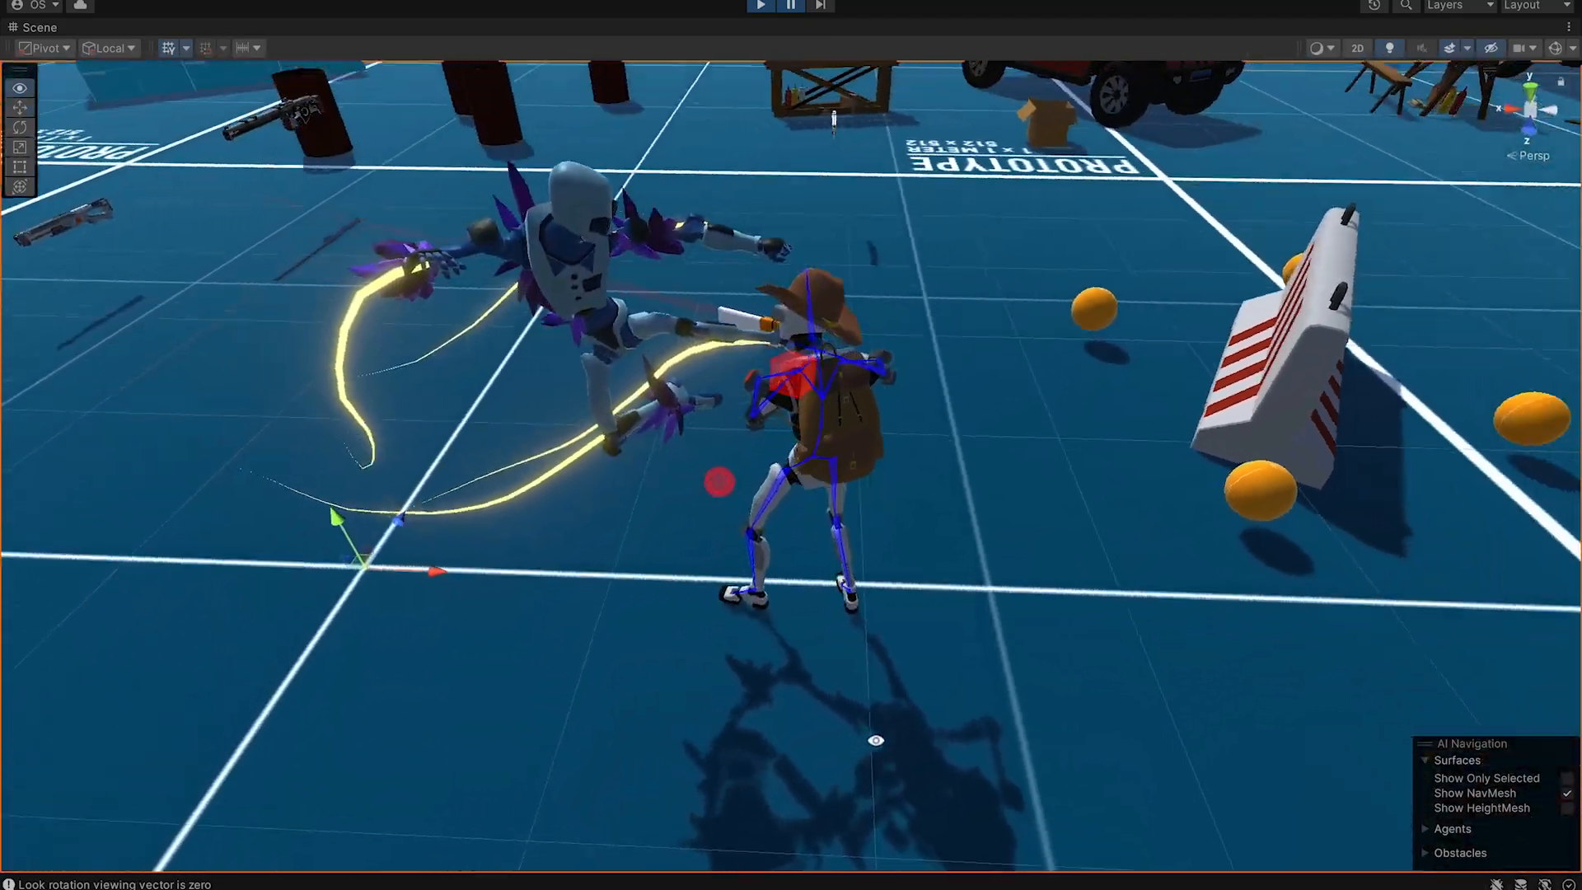
pyautogui.click(28, 23)
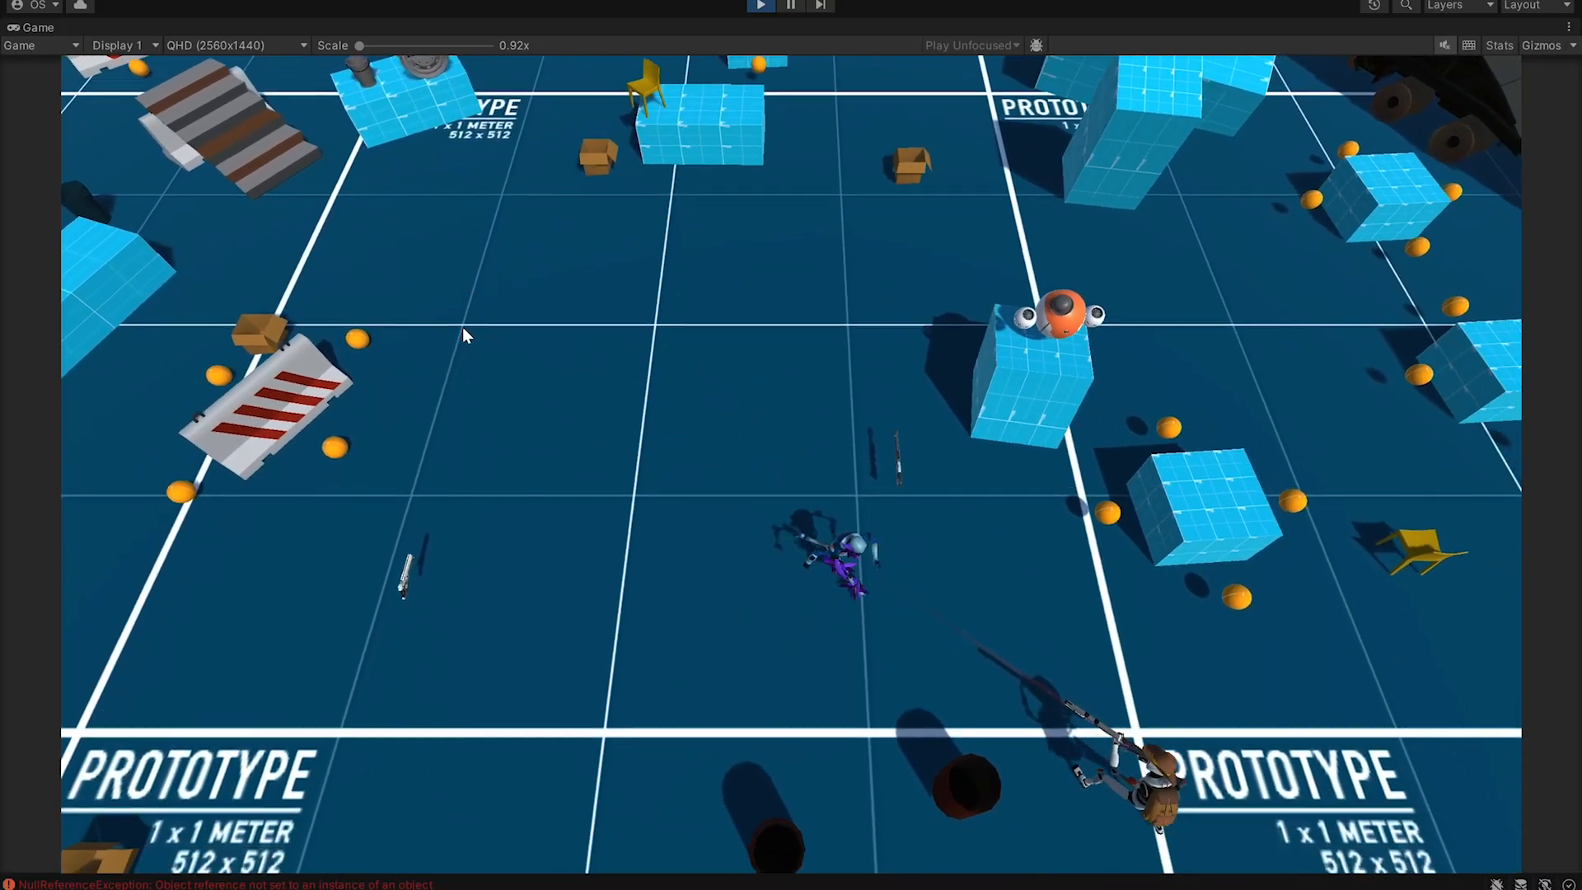
pyautogui.click(31, 27)
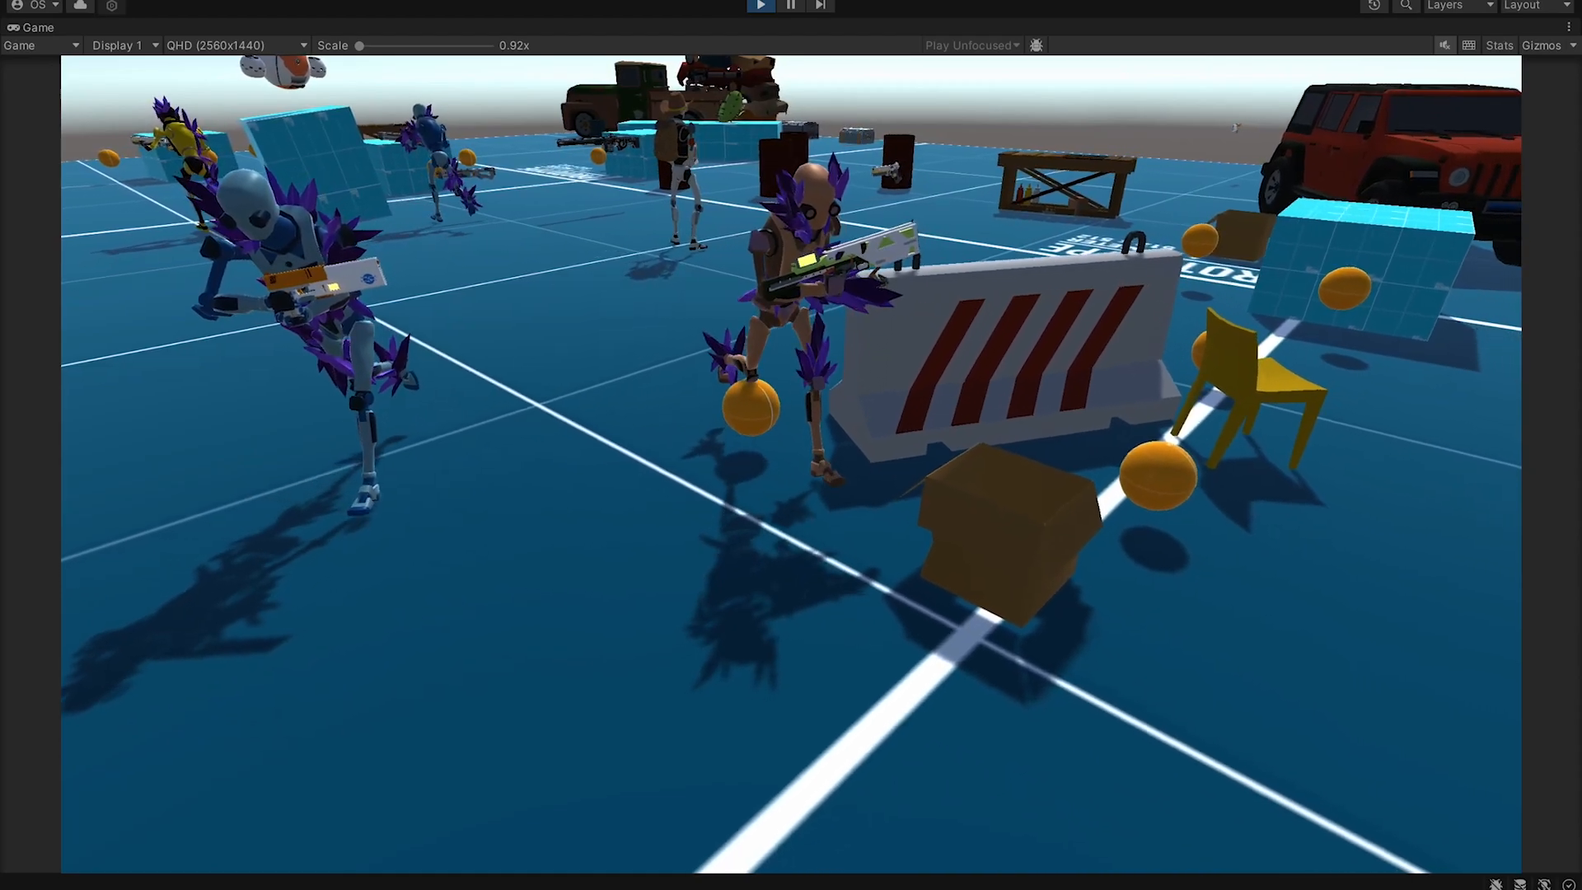
# - Watch rifle-carrying enemies take cover behind barriers, then frame one up close in the Scene view
pyautogui.click(32, 27)
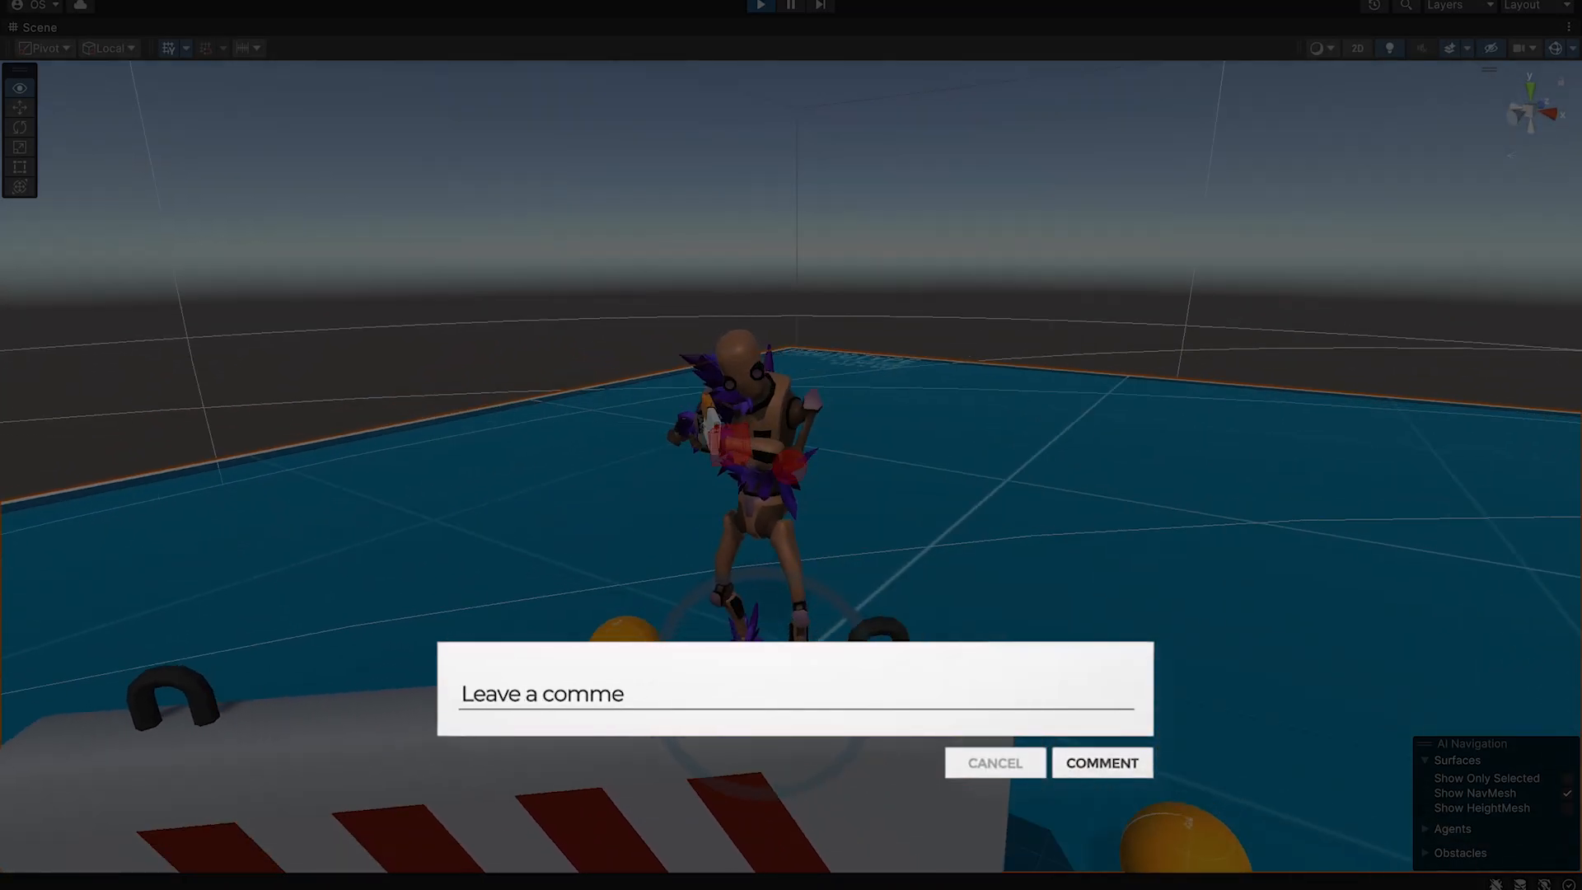
pyautogui.click(38, 26)
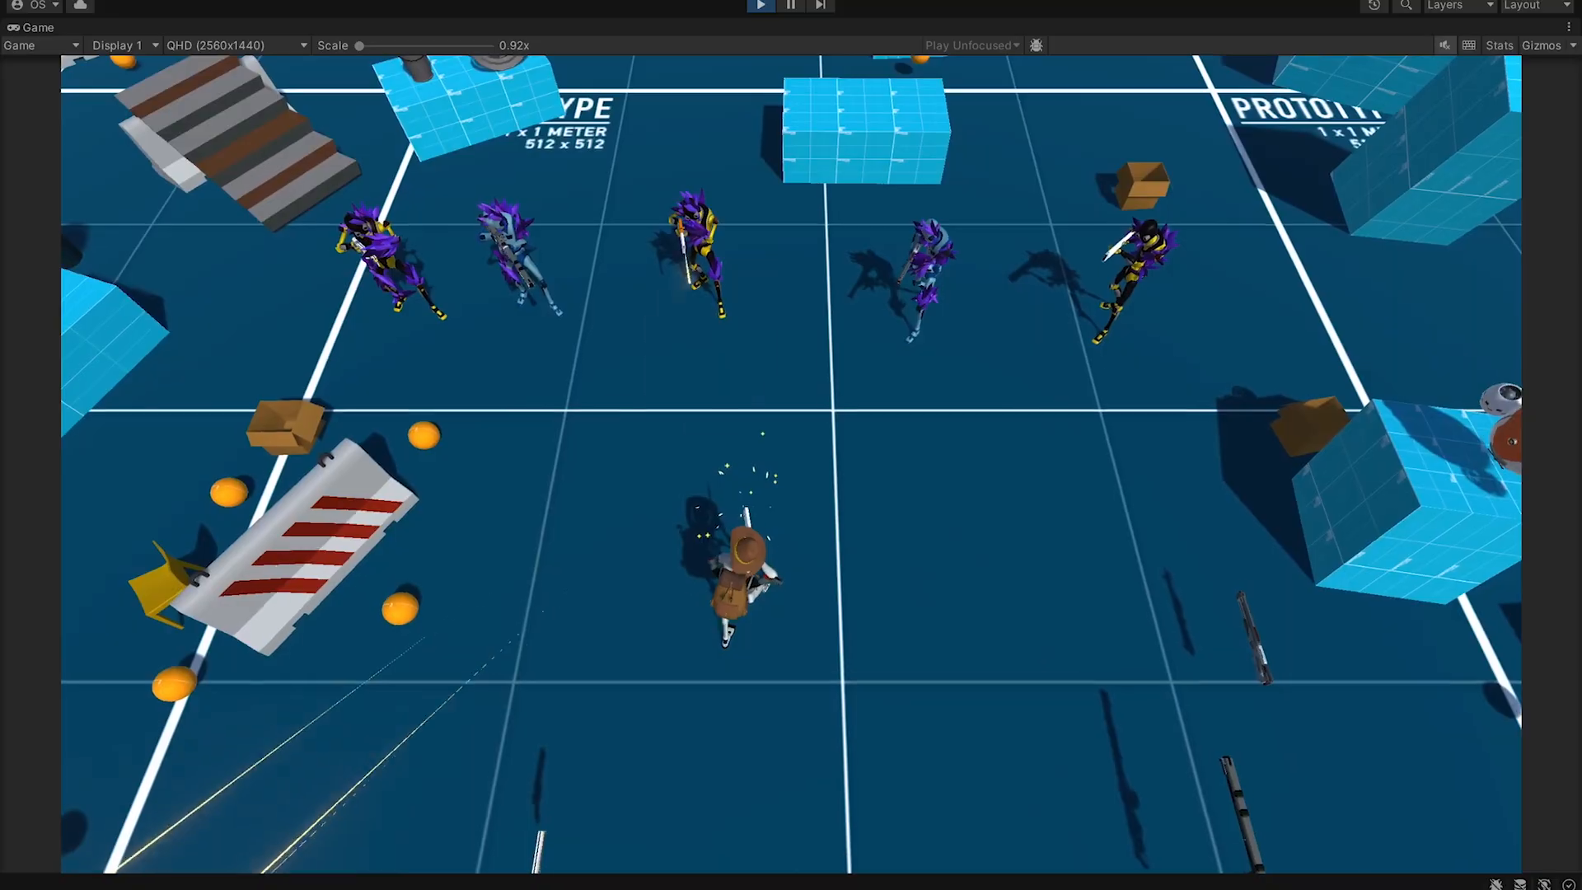
pyautogui.click(20, 26)
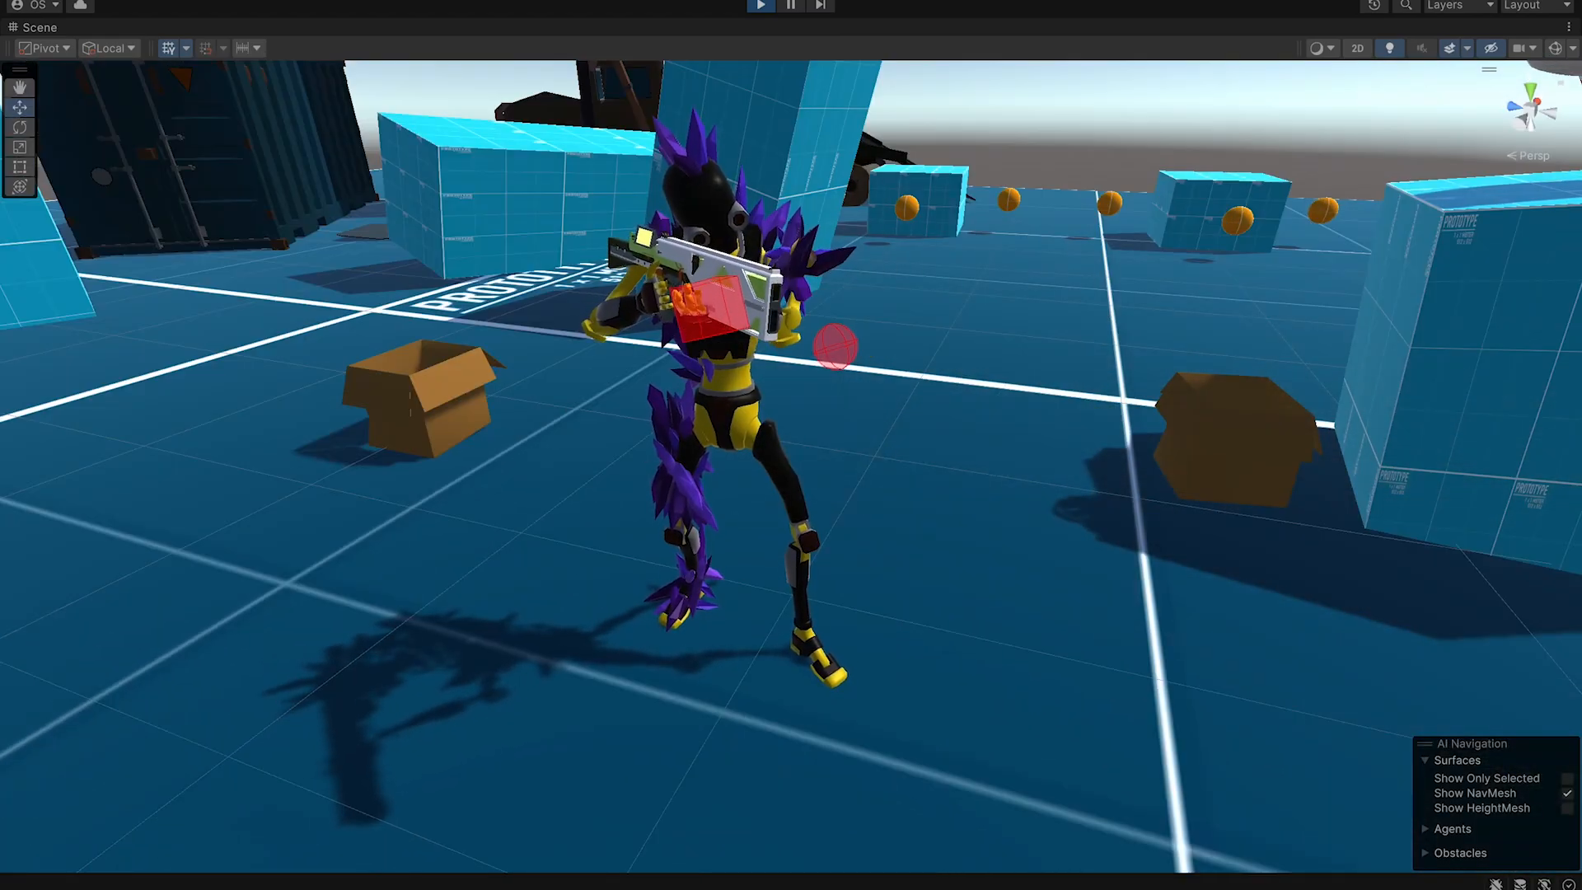
pyautogui.click(32, 23)
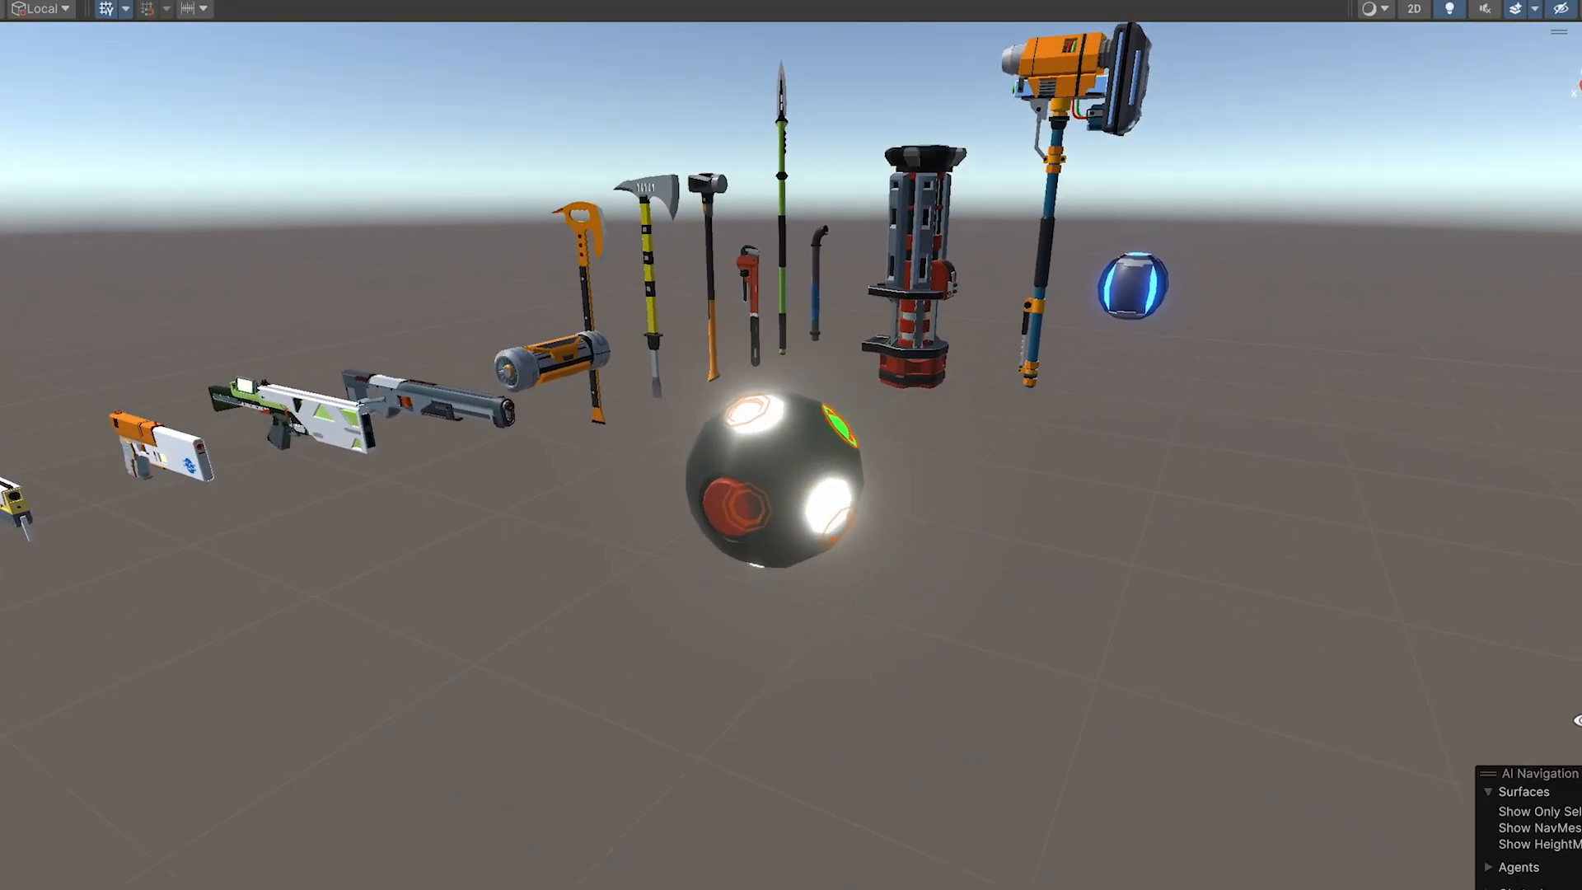
# - Play the armored robot level among the crates and barrels, then zoom the Scene view onto the mech
pyautogui.click(761, 5)
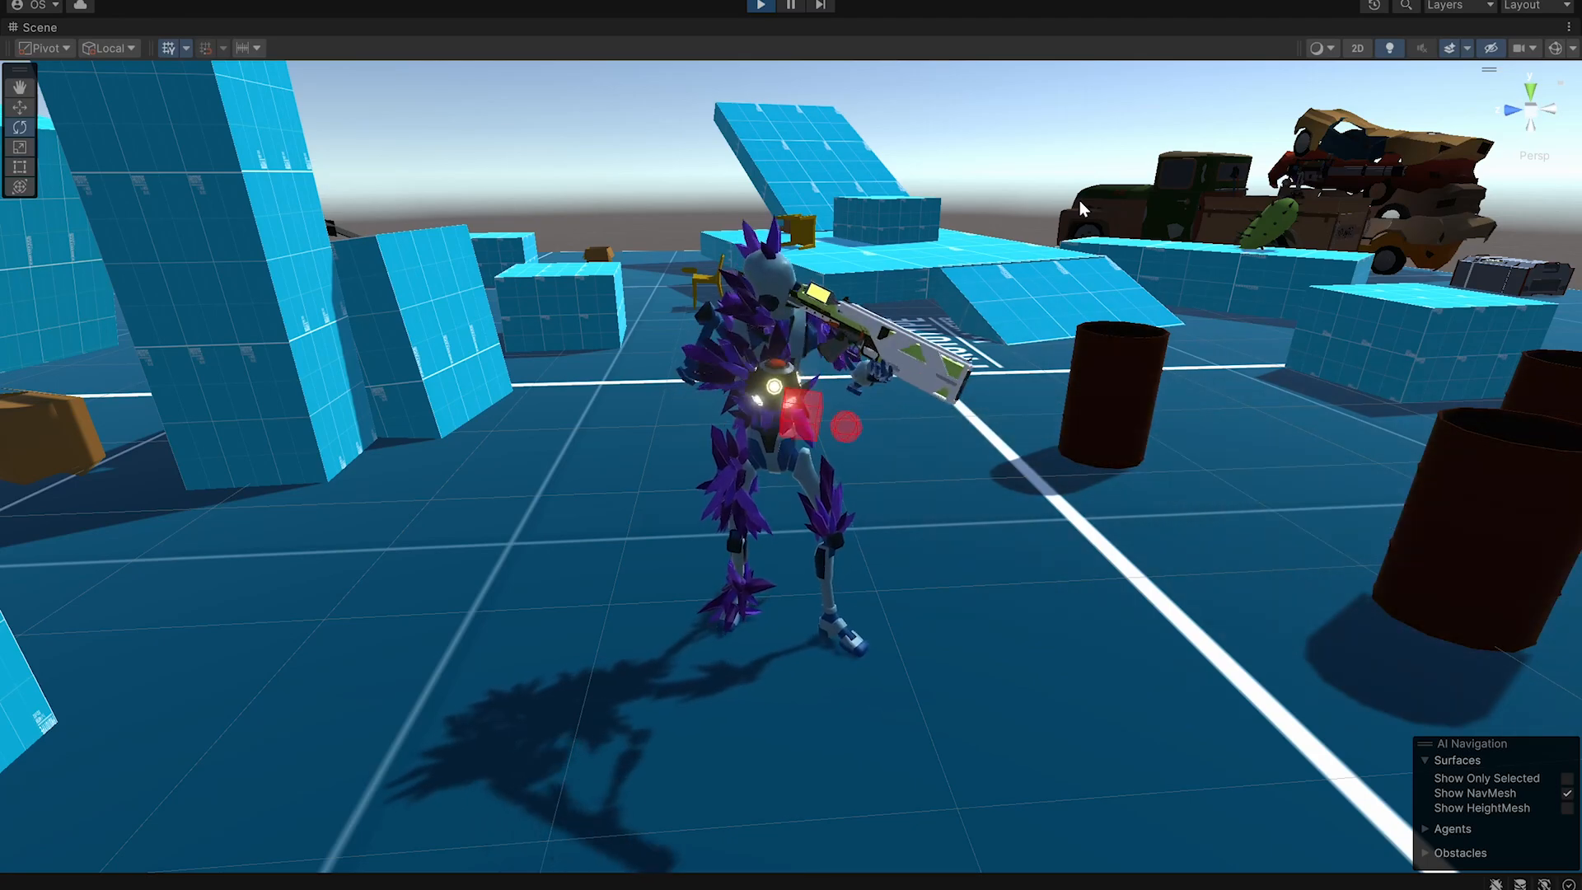
pyautogui.click(32, 26)
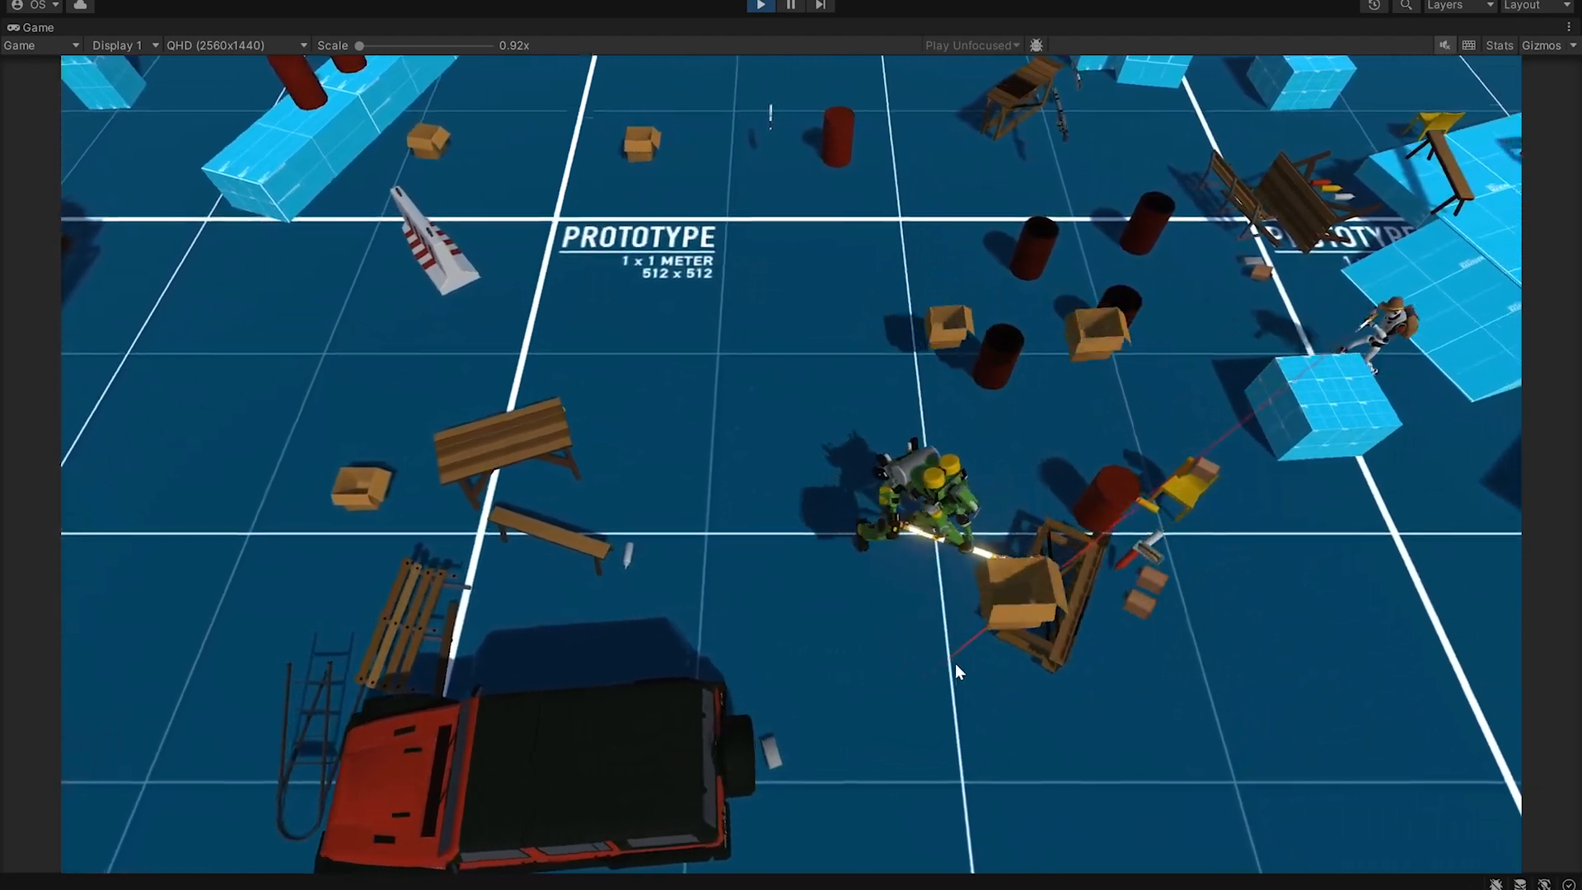
pyautogui.click(31, 26)
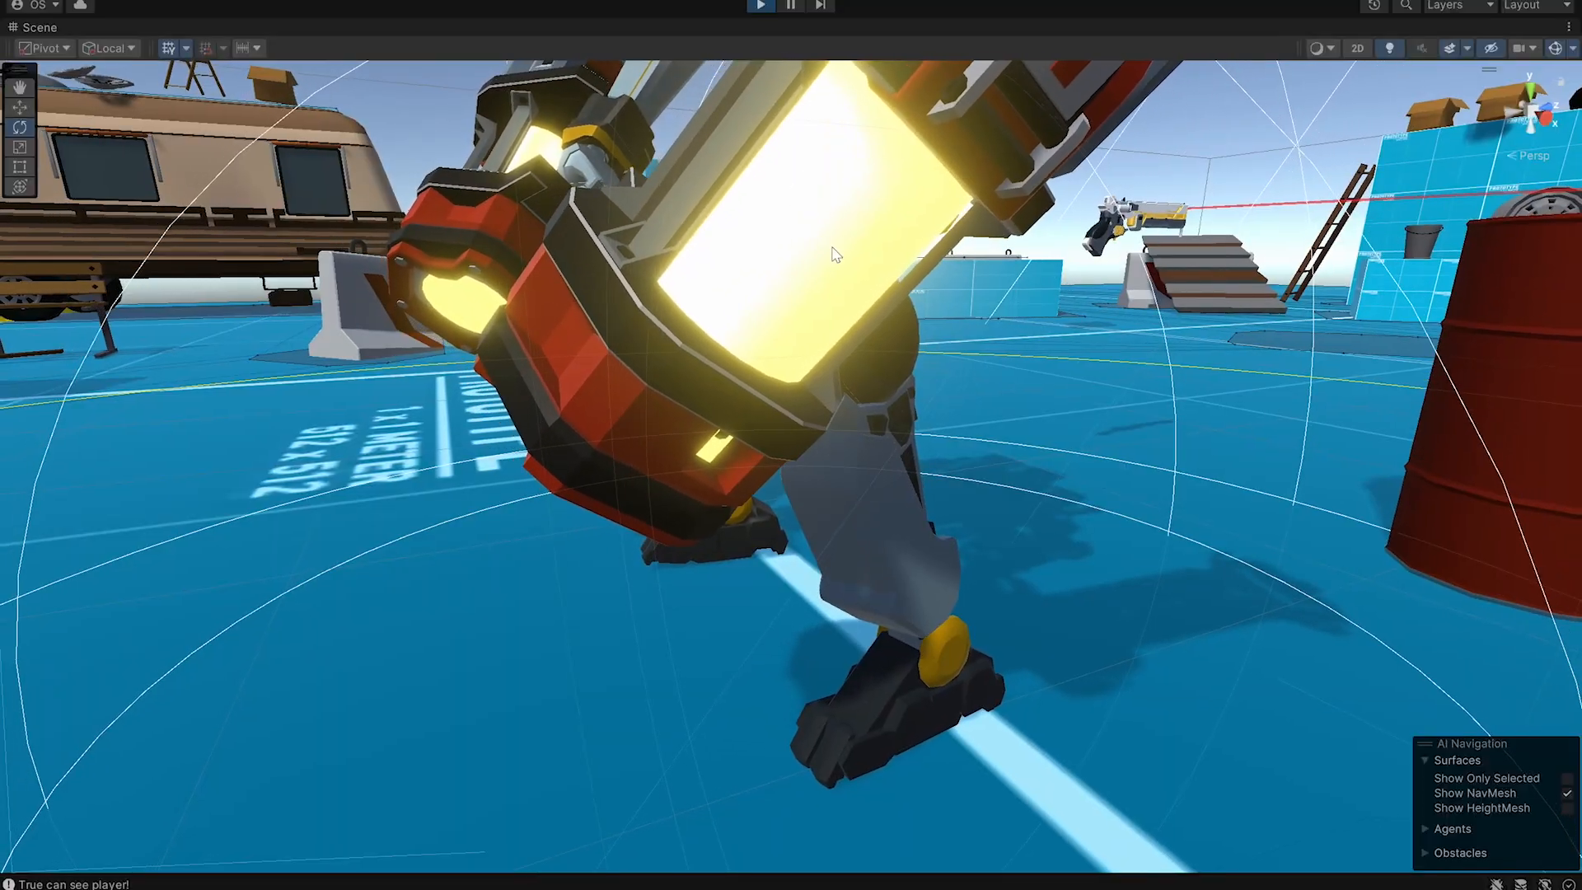